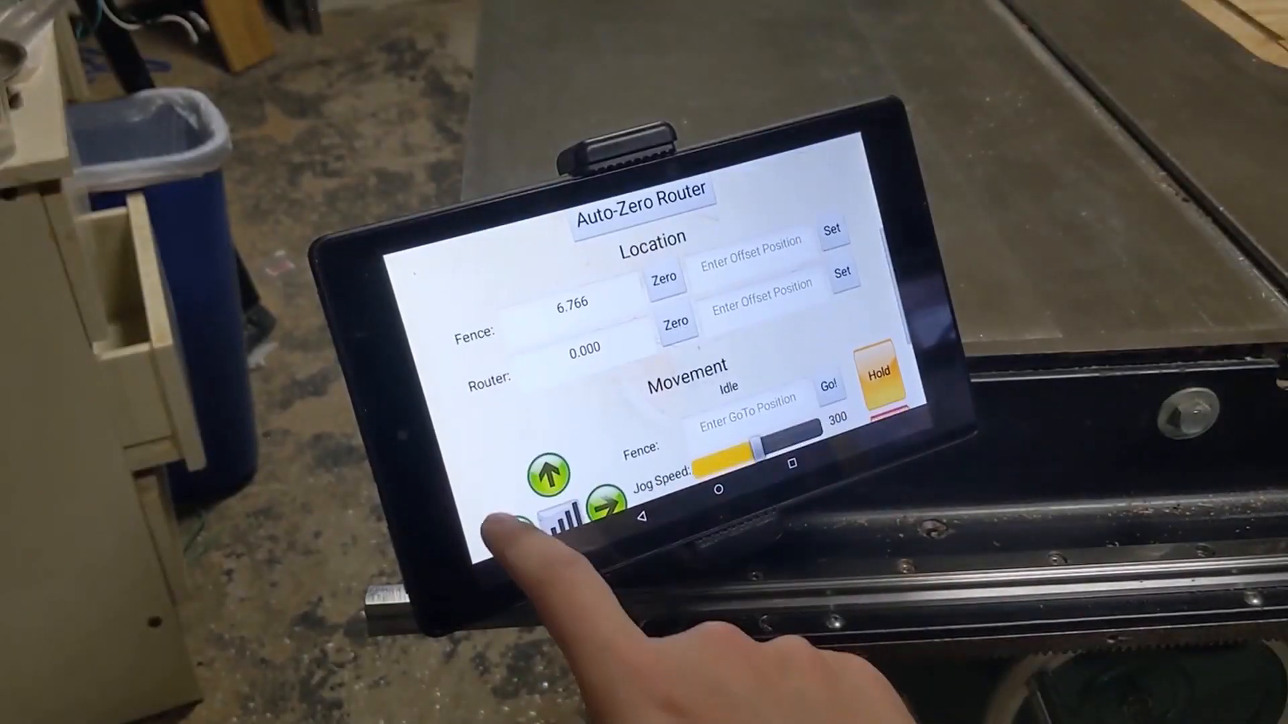
Jog the fence in from 6.766 in to 2.000 in, router held at 0.000.
{"action": "left_click", "coordinate": [663, 275]}
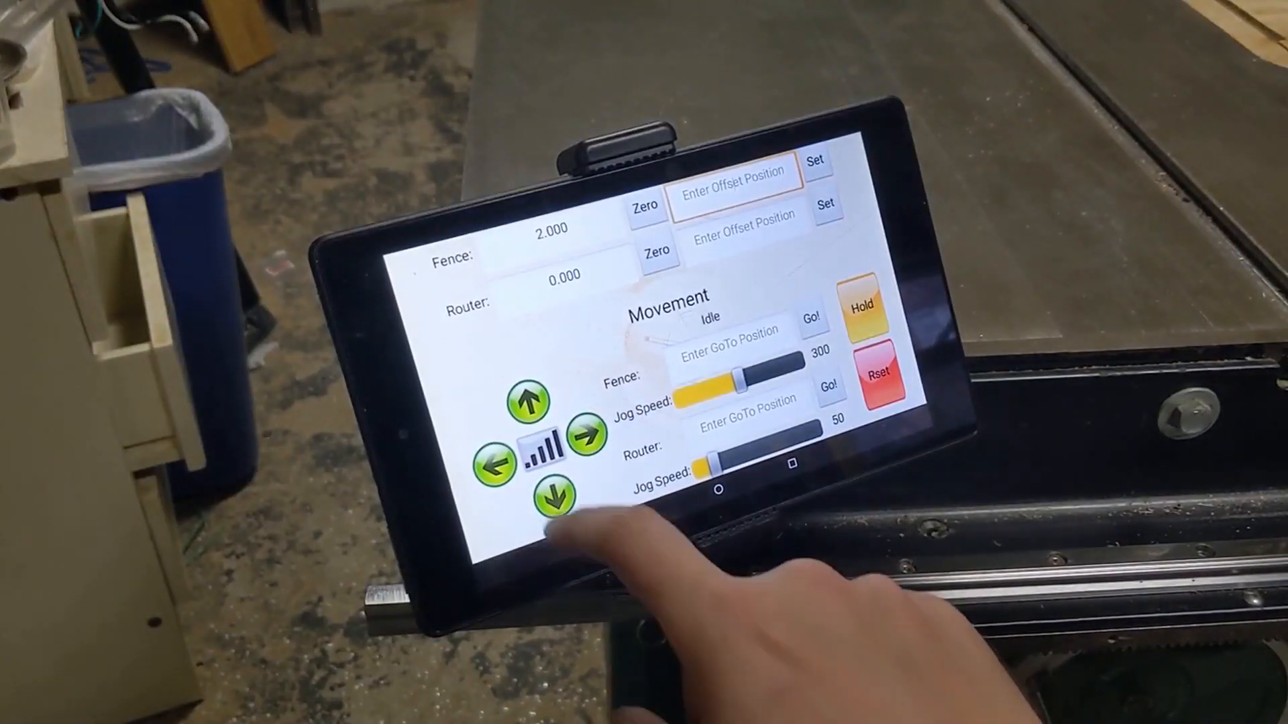
{"action": "left_click", "coordinate": [552, 495]}
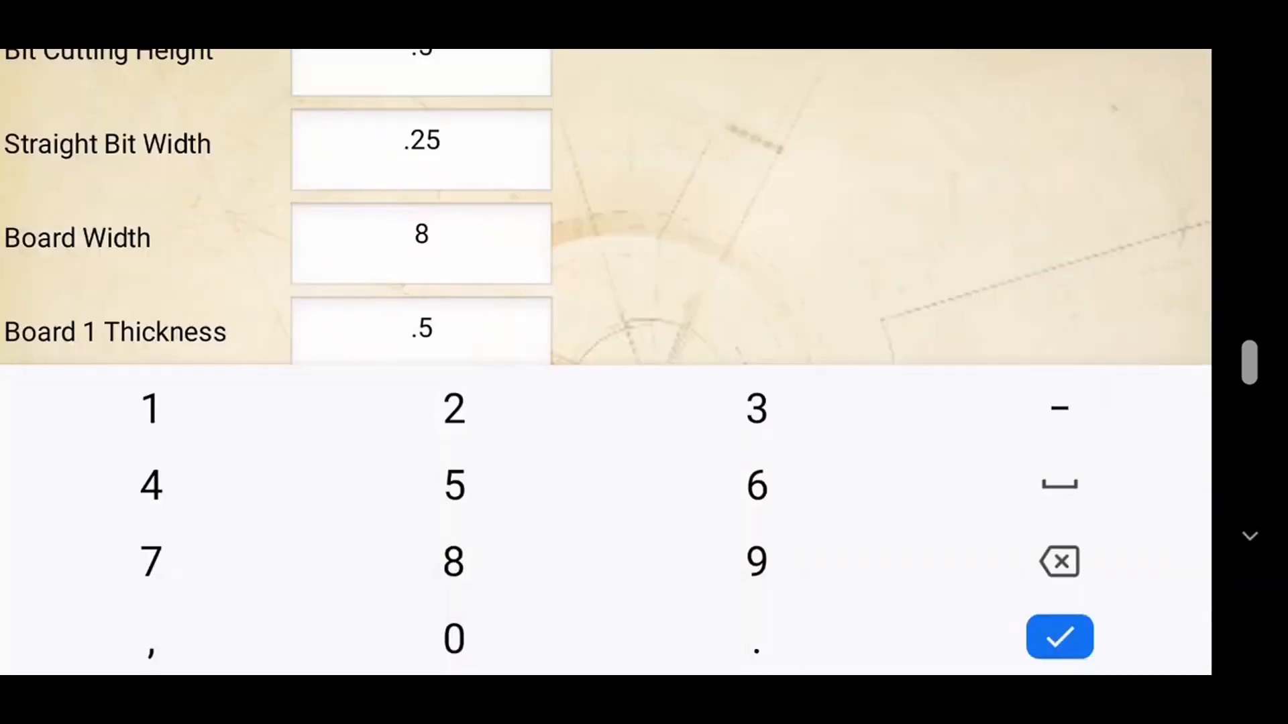
Confirm the .25 bit, 8 in width, .5 in boards and 5 tails, and submit.
{"action": "left_click", "coordinate": [1058, 637]}
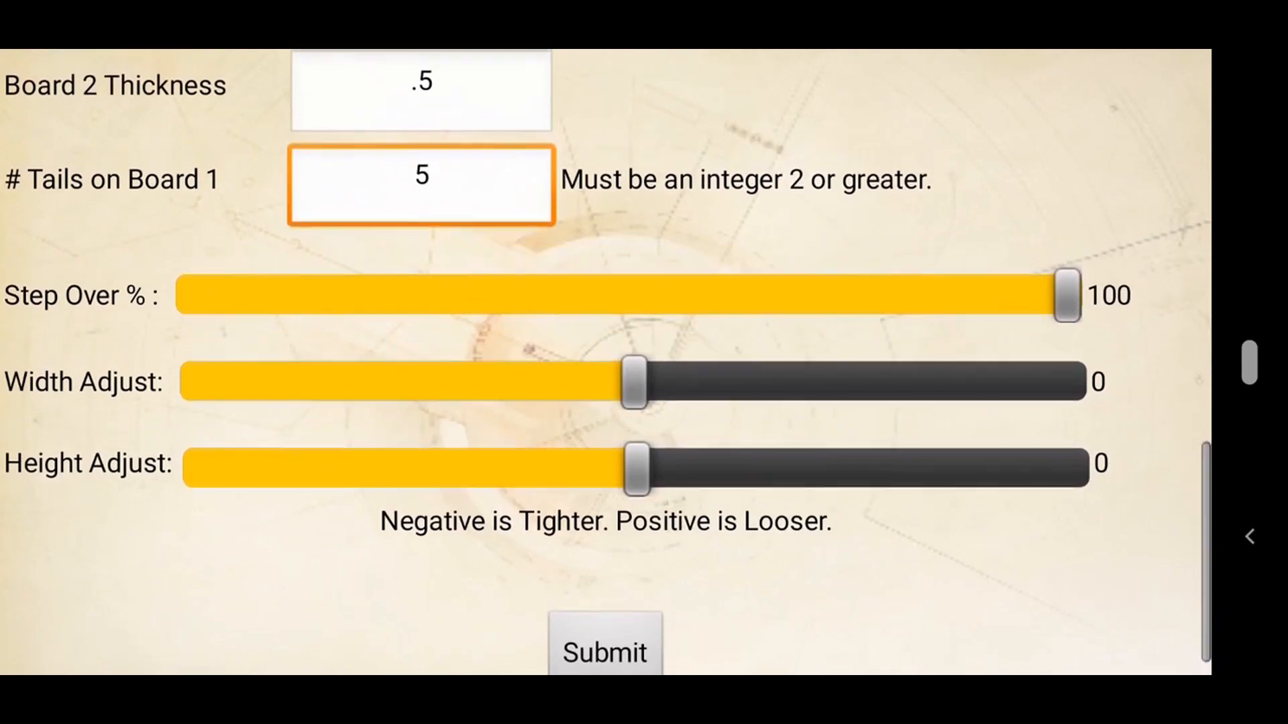
{"action": "left_click", "coordinate": [605, 652]}
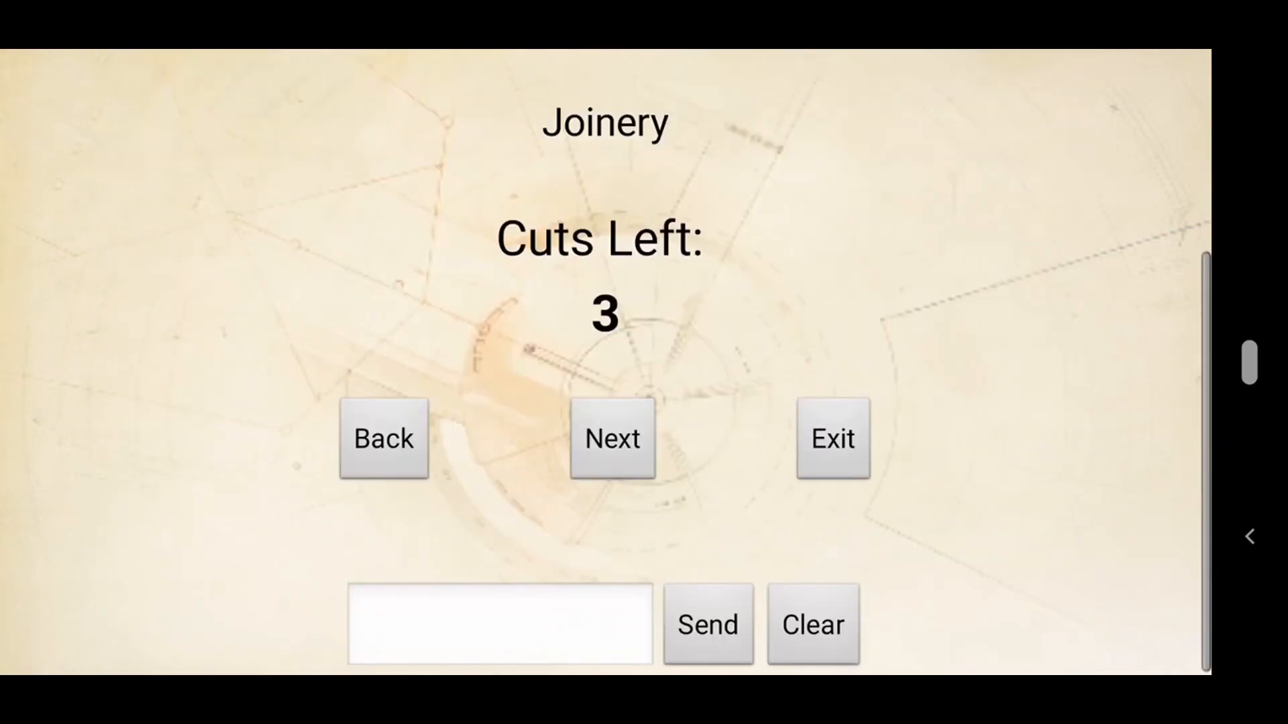
Step back through four joinery screens to the Relief Cut / Board 1 / Board 2 choice.
{"action": "left_click", "coordinate": [611, 440]}
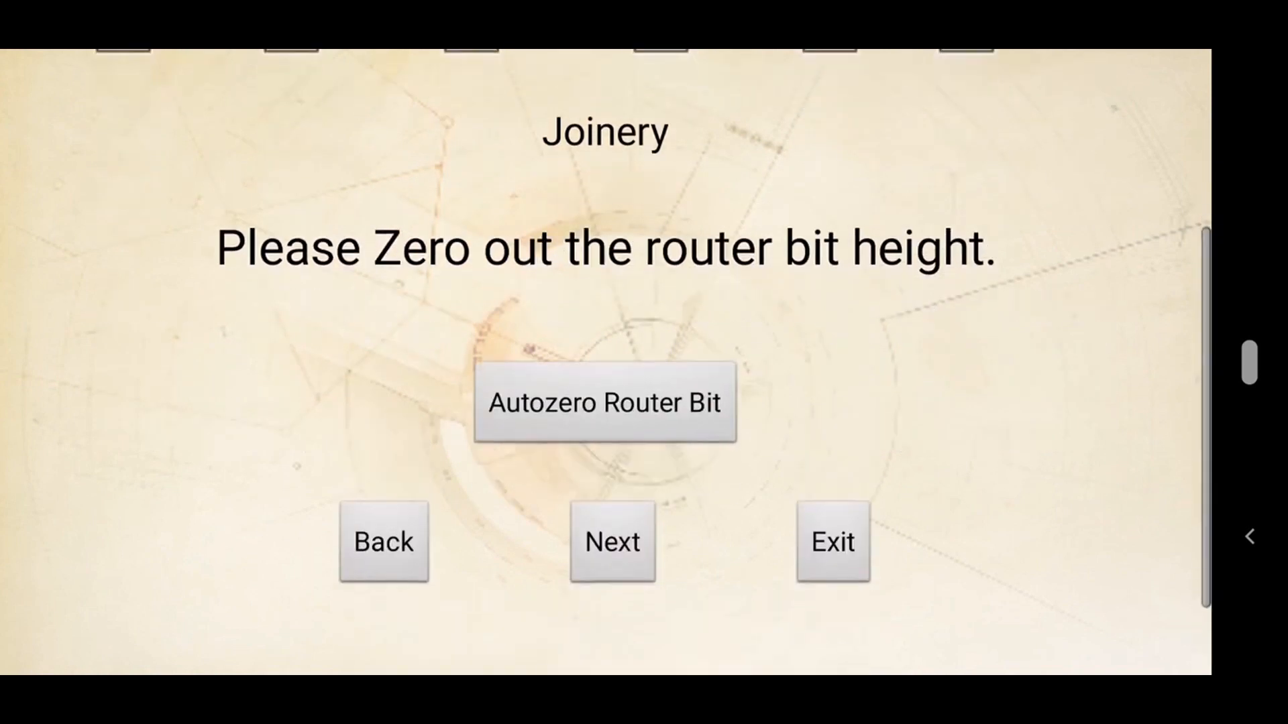
{"action": "left_click", "coordinate": [612, 542]}
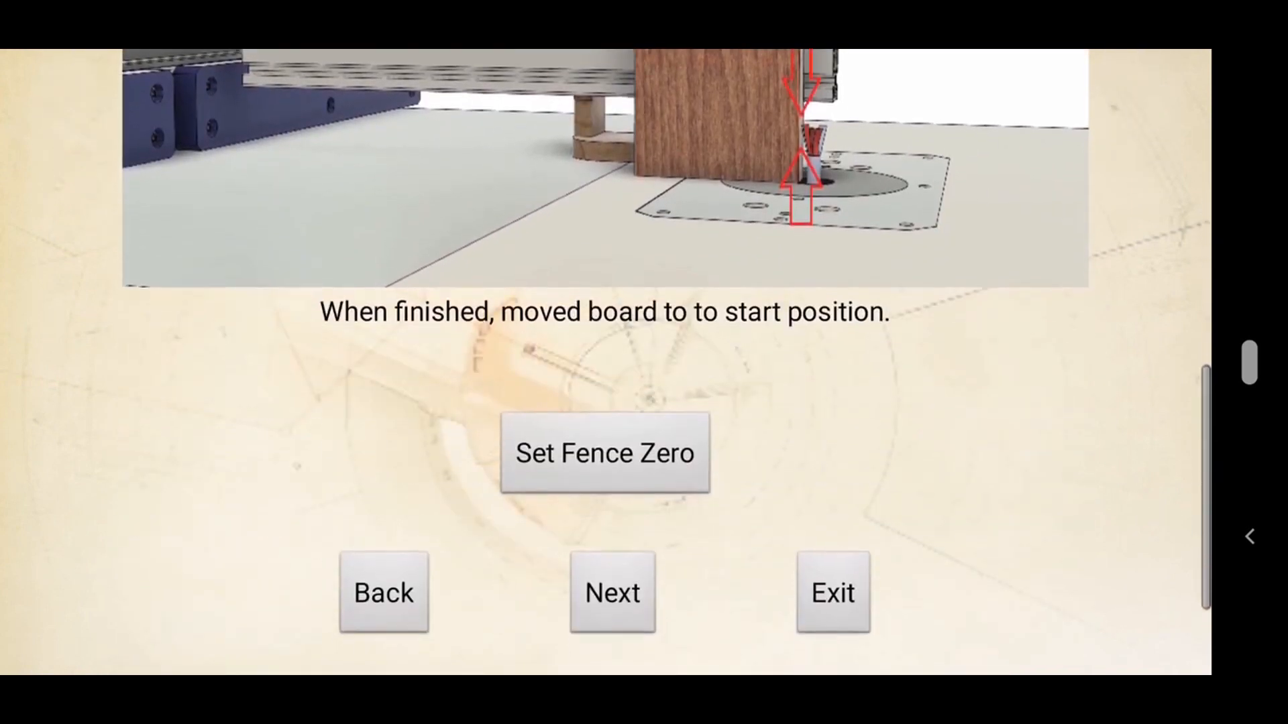
{"action": "left_click", "coordinate": [611, 592]}
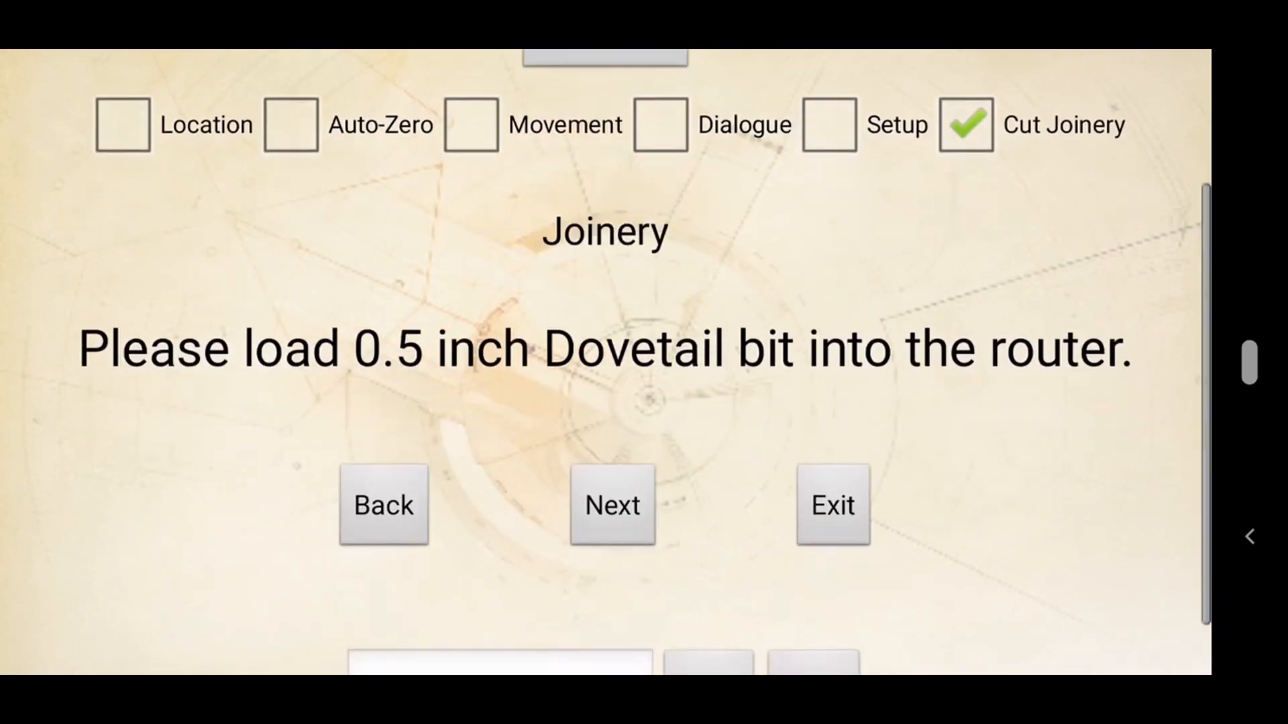
{"action": "left_click", "coordinate": [612, 505]}
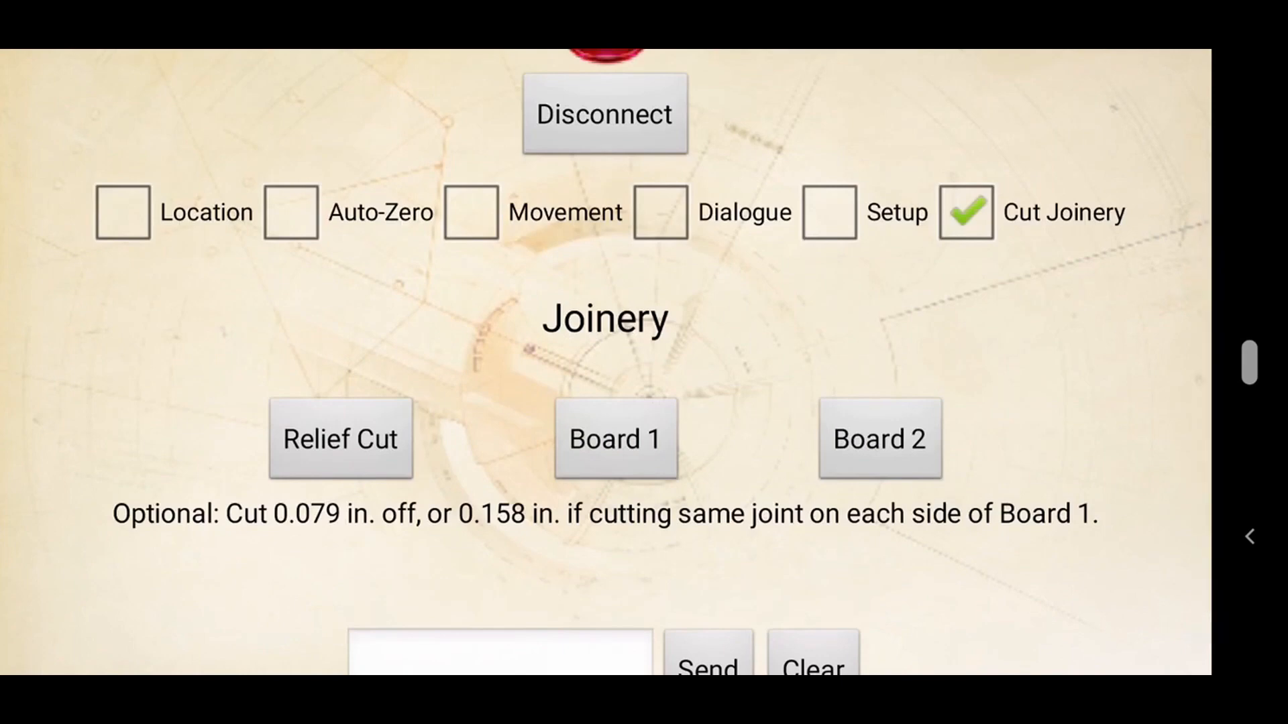